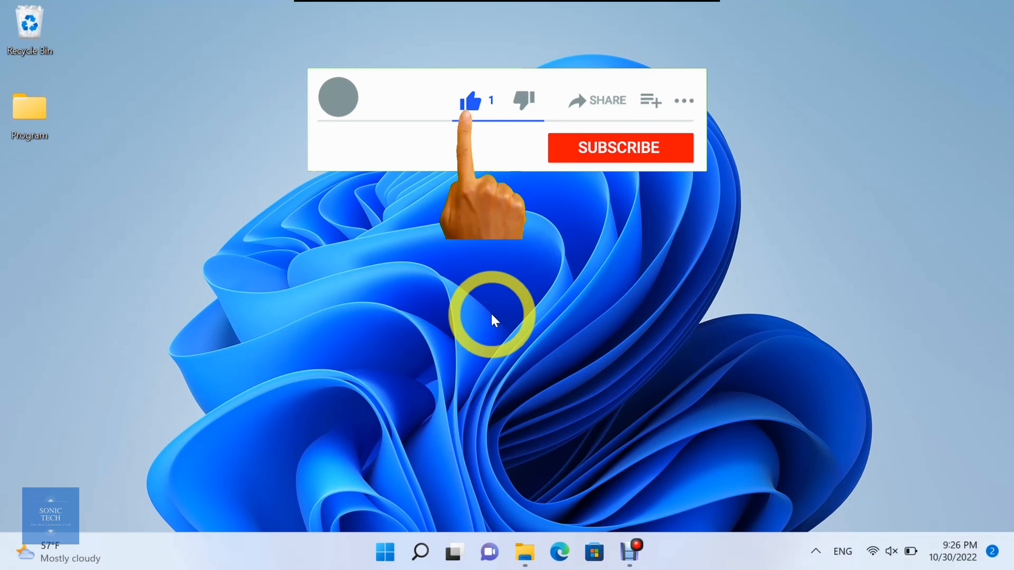
- Launch the Settings app from the taskbar Quick Settings panel via the gear icon
click(619, 147)
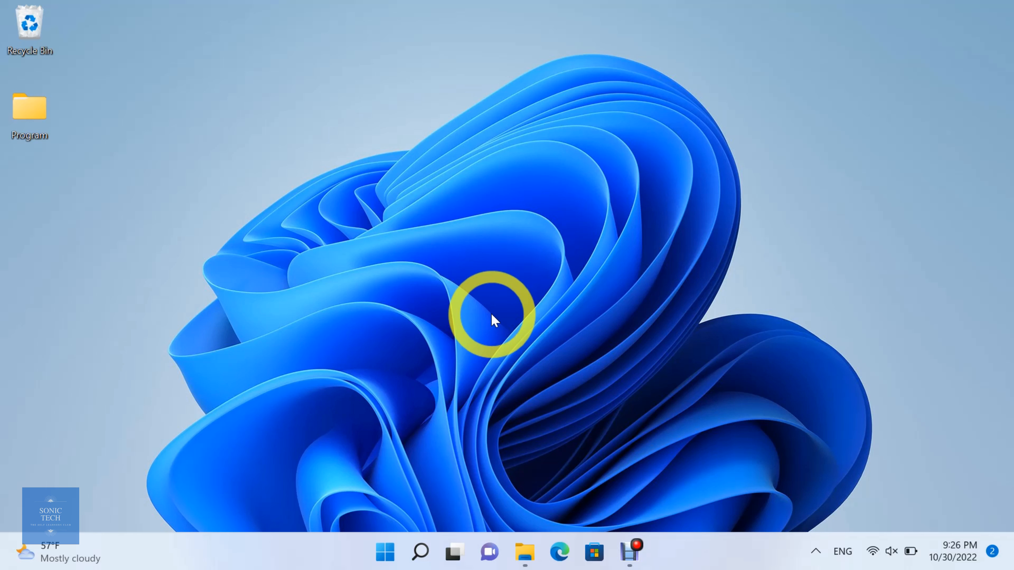
mouse_move(893, 551)
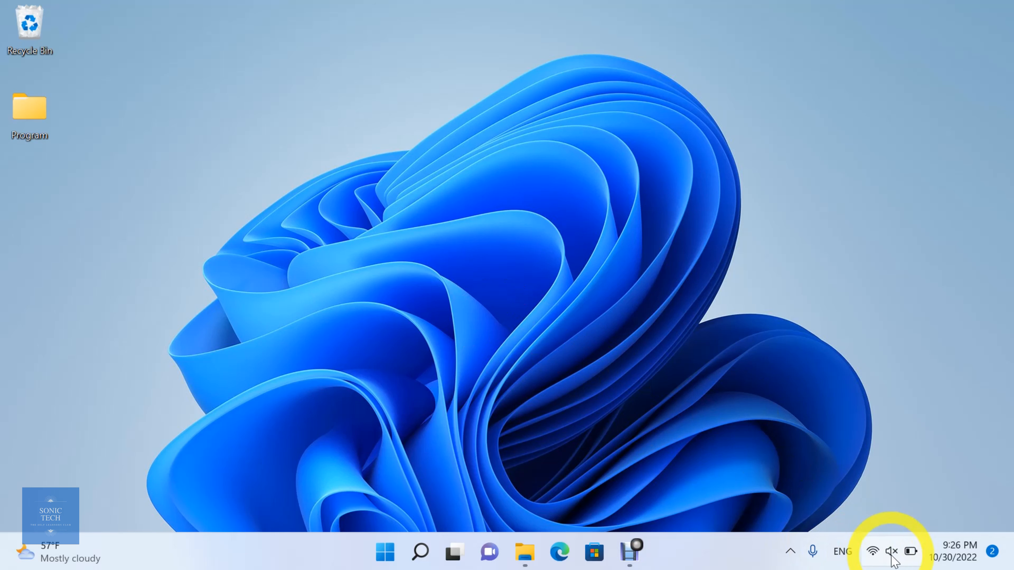
click(891, 551)
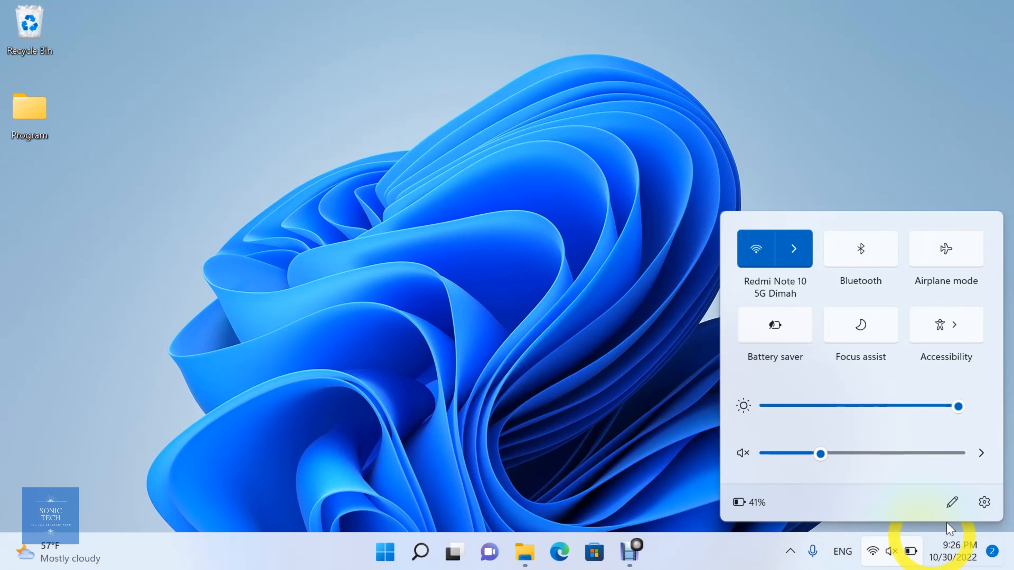
mouse_move(983, 503)
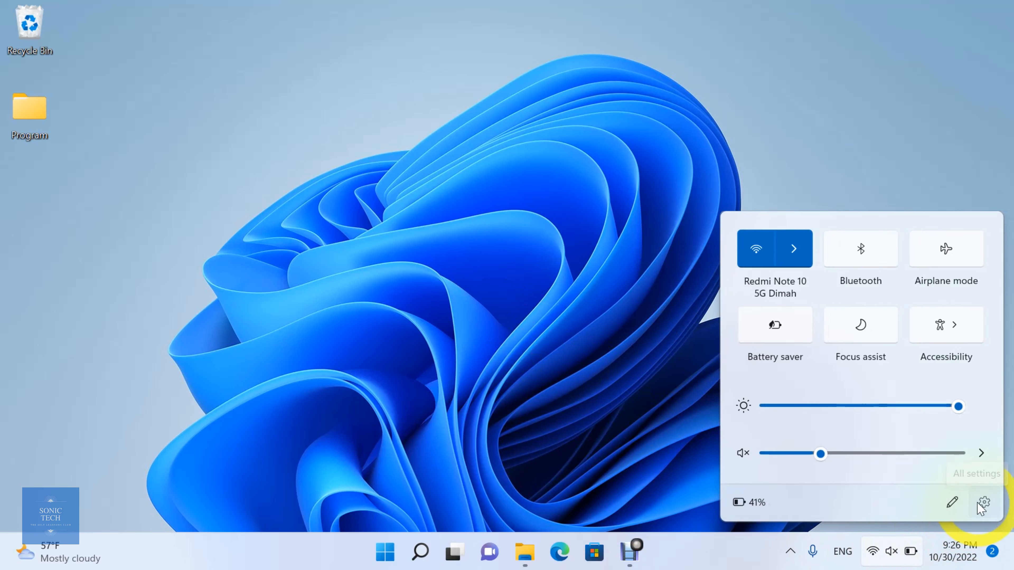
click(982, 503)
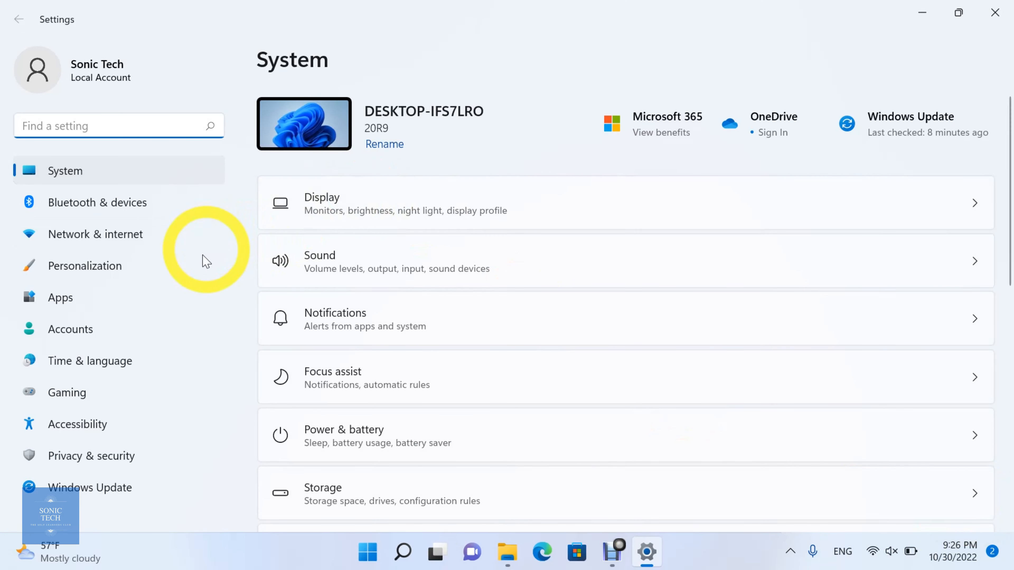
- Navigate to Personalization > Colors, showing Light mode and Manual accent
click(84, 265)
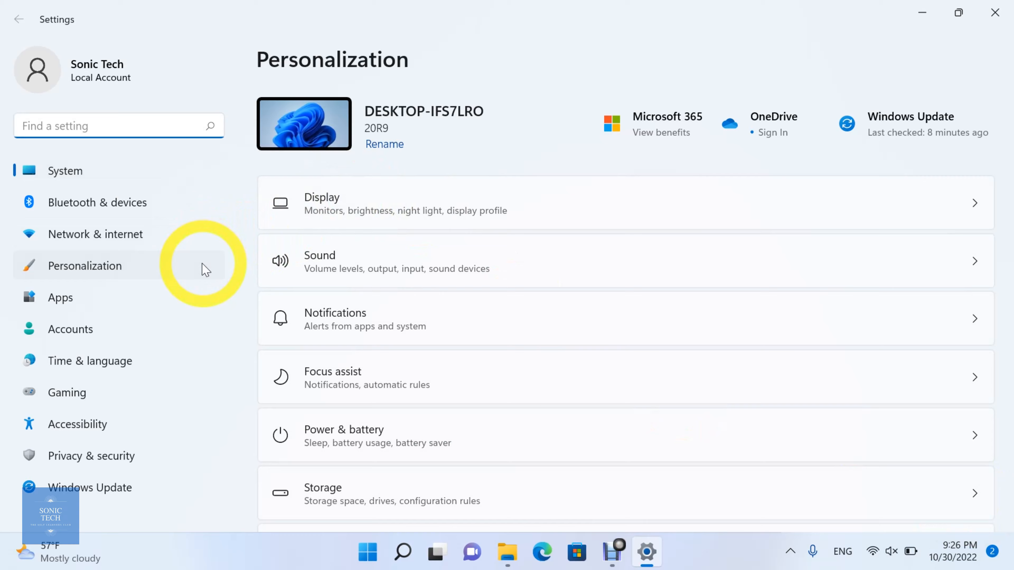
click(84, 265)
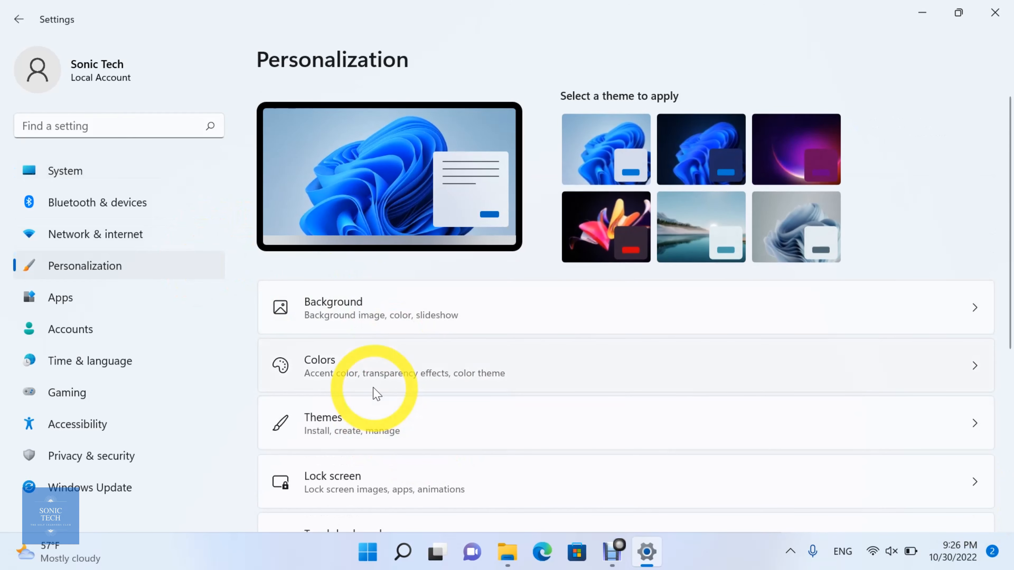
scroll(up, 3)
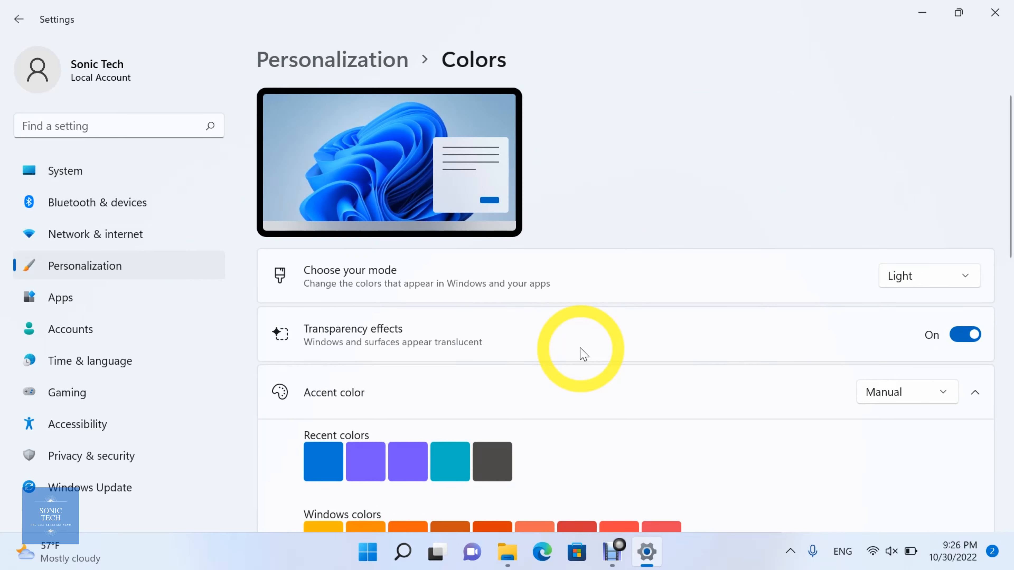
- Pick the dark grey swatch from Windows colors and preview it in the Start menu
scroll(down, 3)
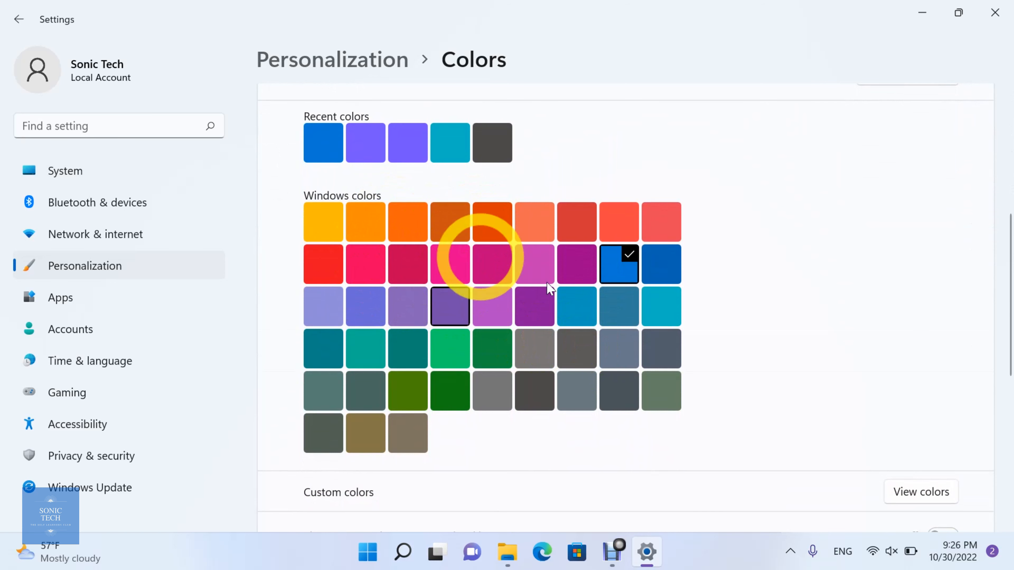
mouse_move(585, 304)
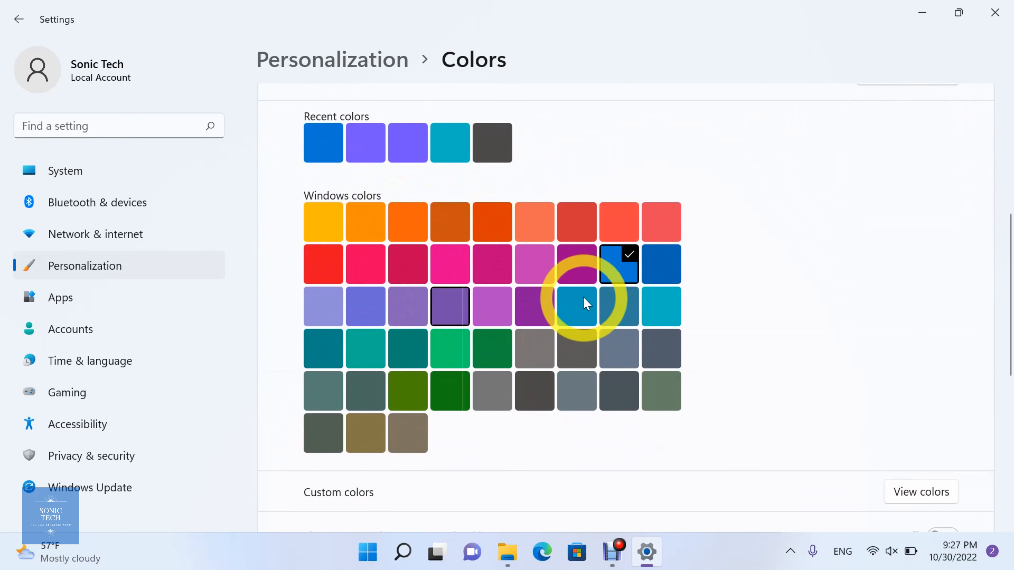
scroll(down, 3)
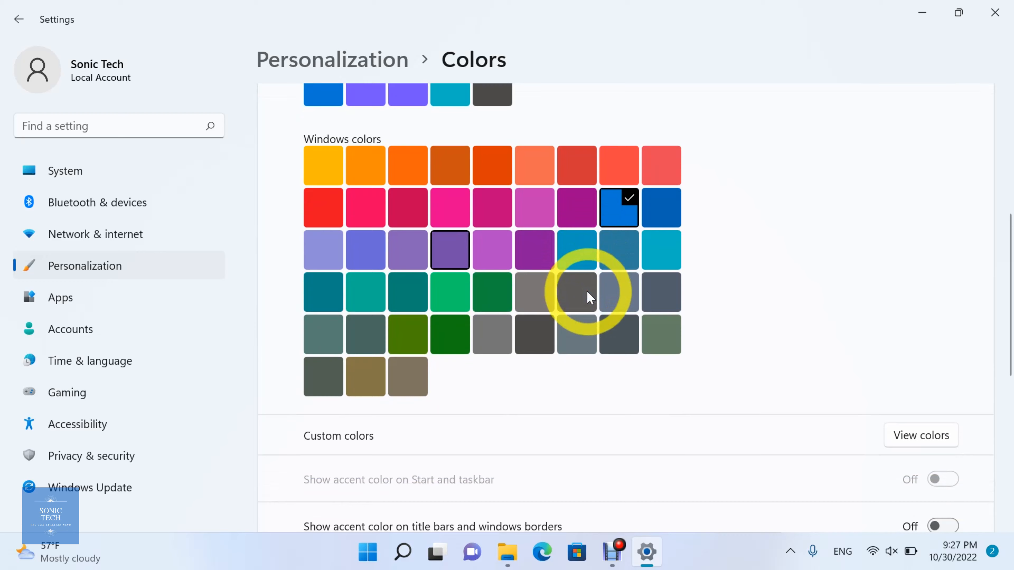
scroll(down, 3)
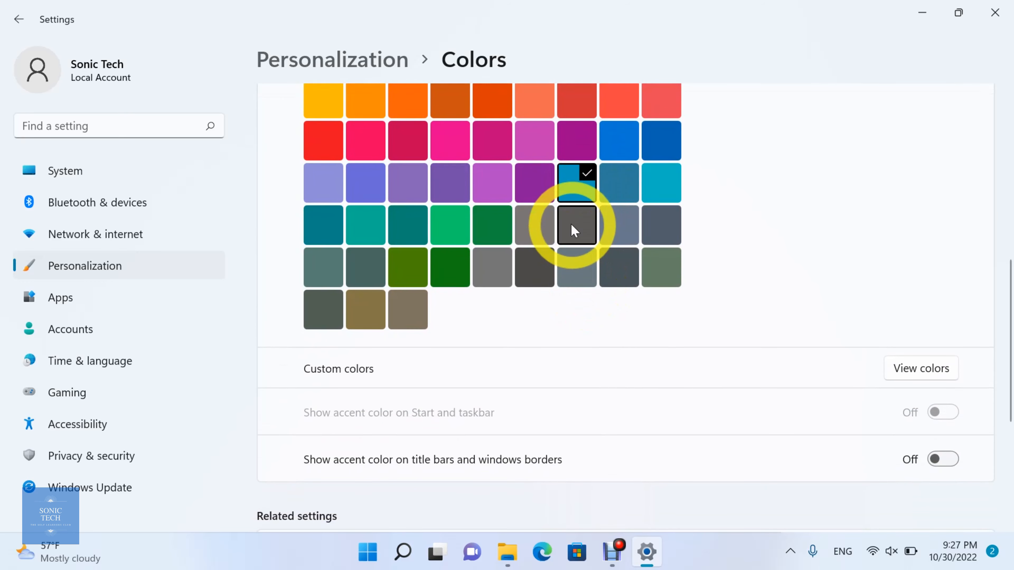
click(576, 225)
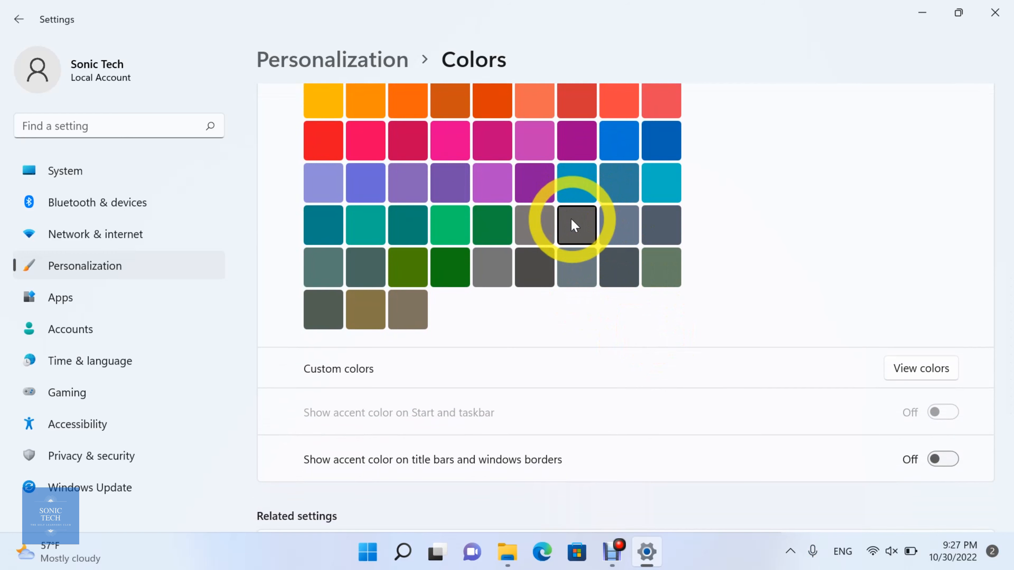
click(576, 225)
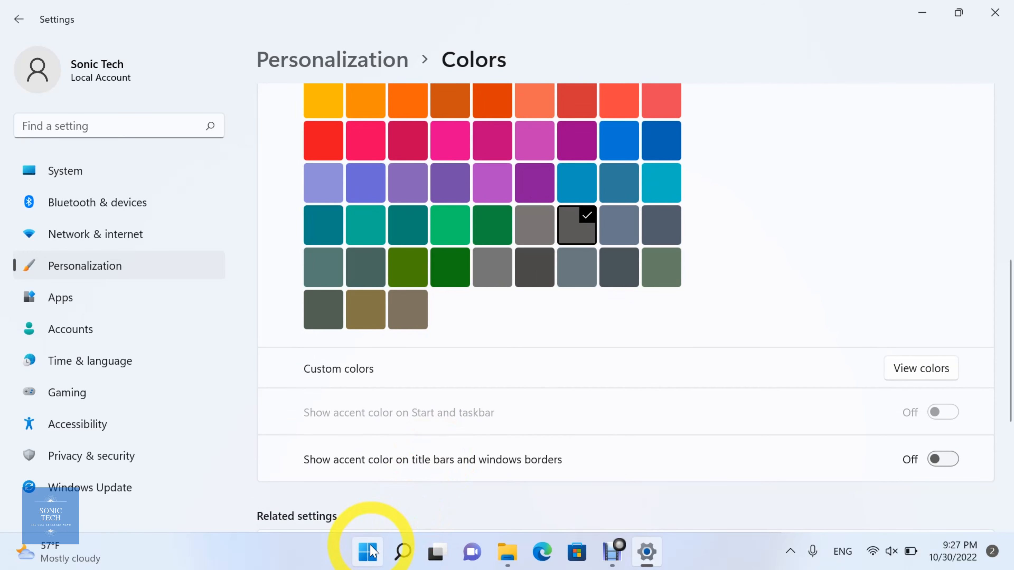
click(368, 551)
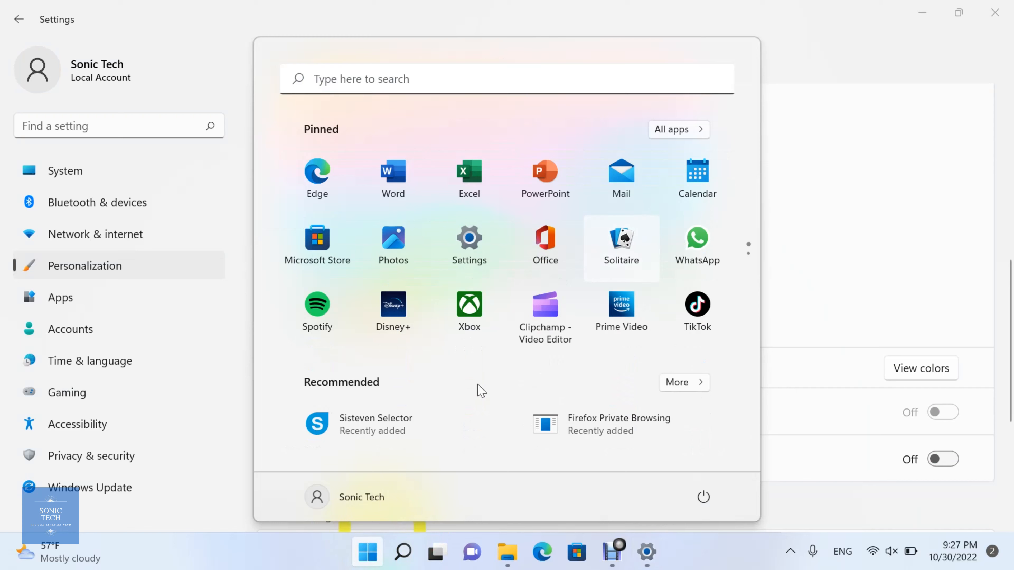
mouse_move(367, 551)
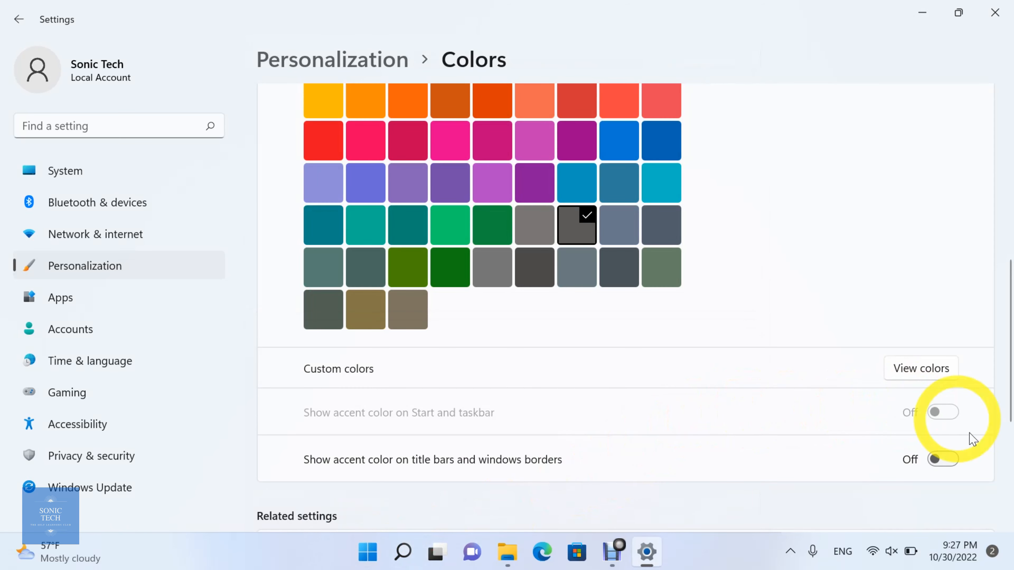
mouse_move(925, 414)
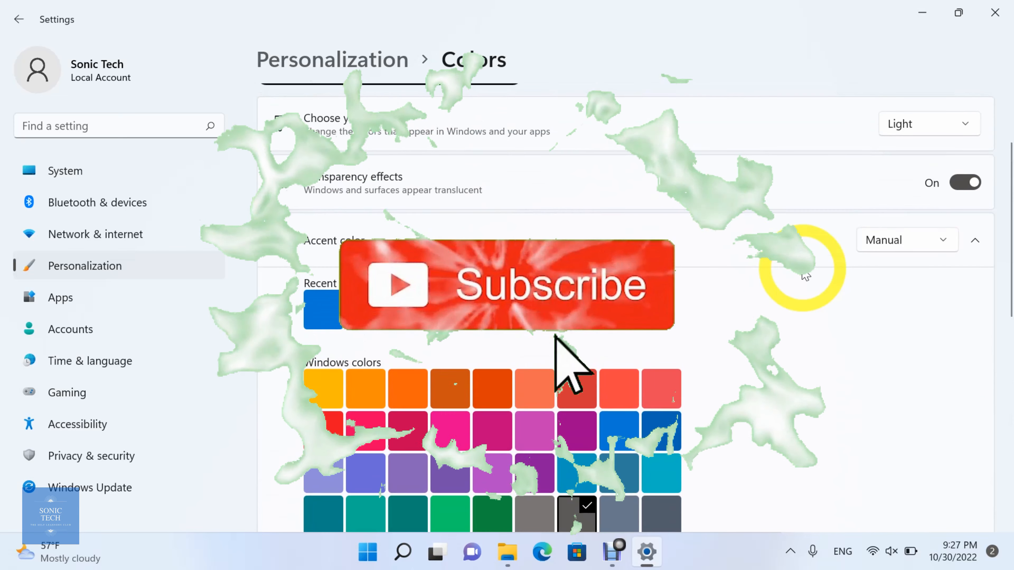
- Switch Choose your mode to Dark and reveal the Start and taskbar accent toggle
click(927, 123)
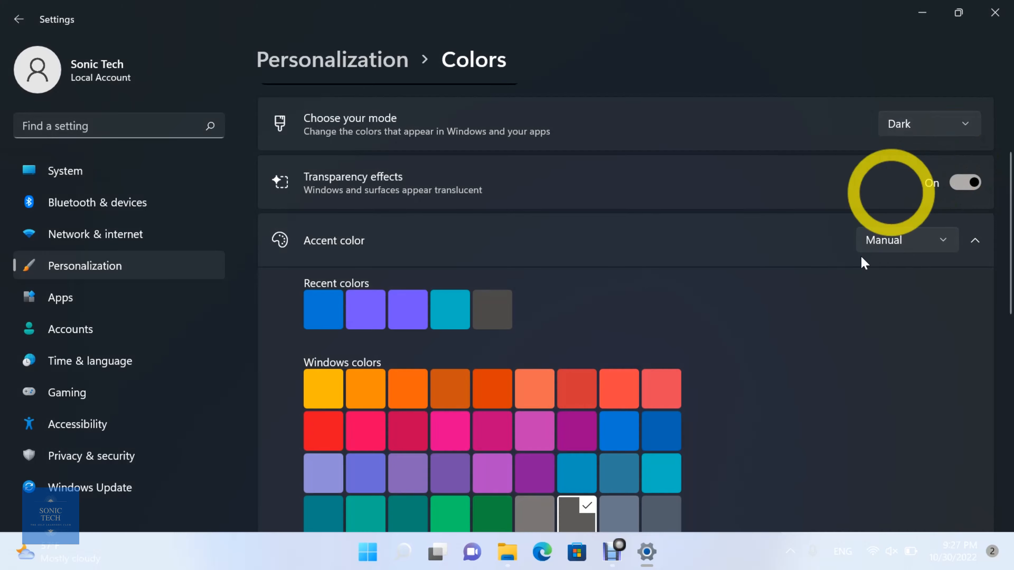
scroll(down, 3)
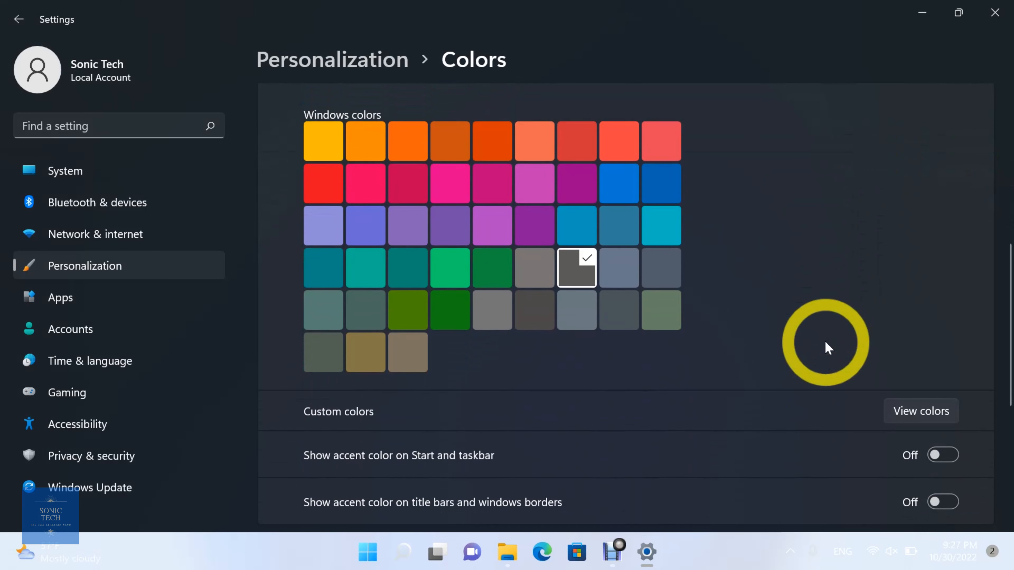
mouse_move(943, 455)
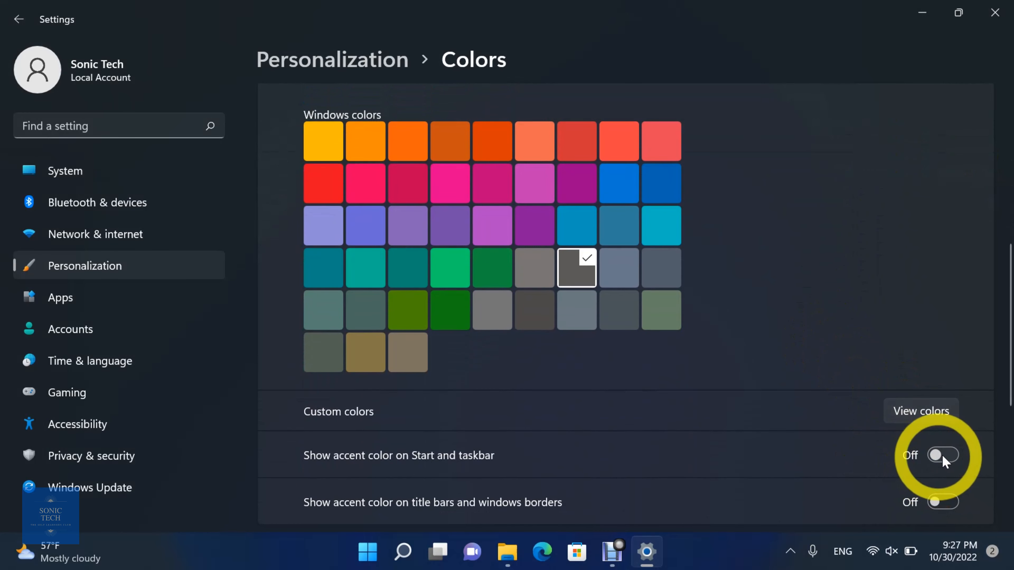